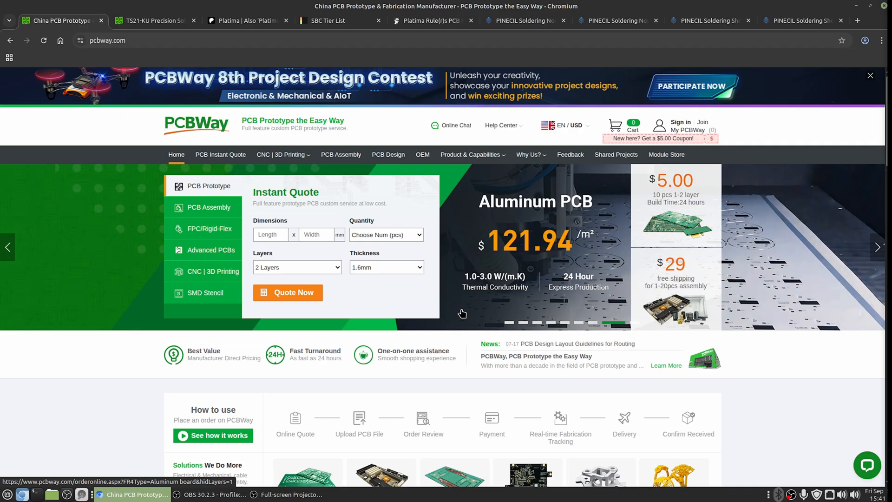
mouse_move(385, 294)
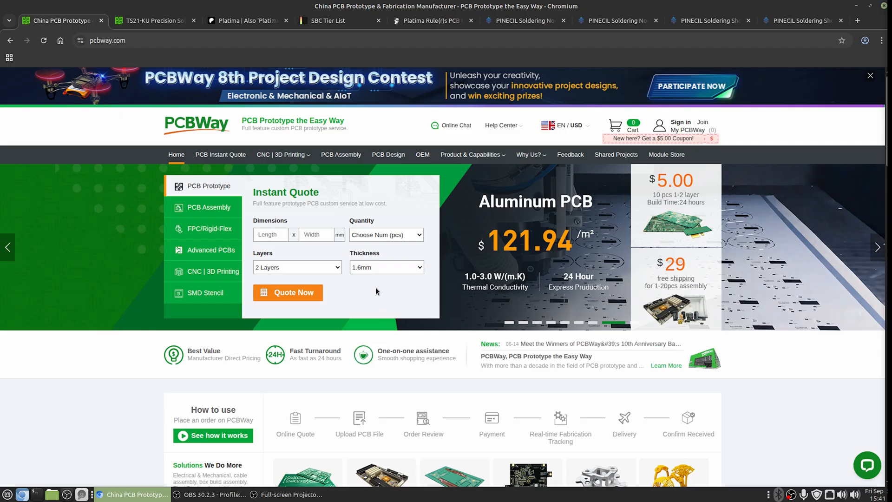
mouse_move(231, 83)
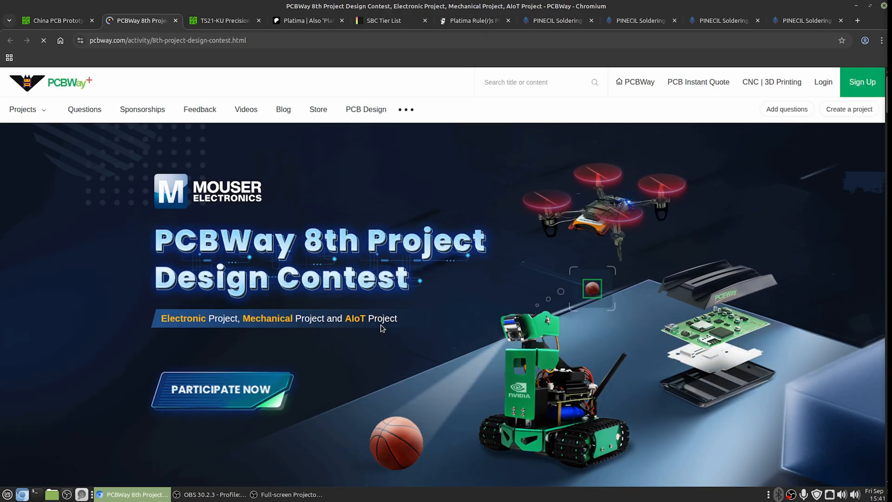
Review the contest timeline and prizes, highlighting the NVIDIA Jetson Orin Nano prize.
scroll(down, 3)
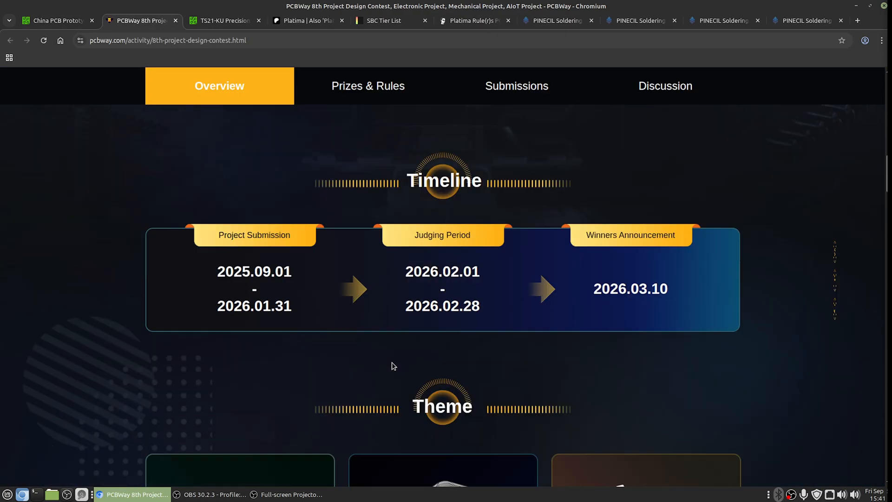
scroll(down, 3)
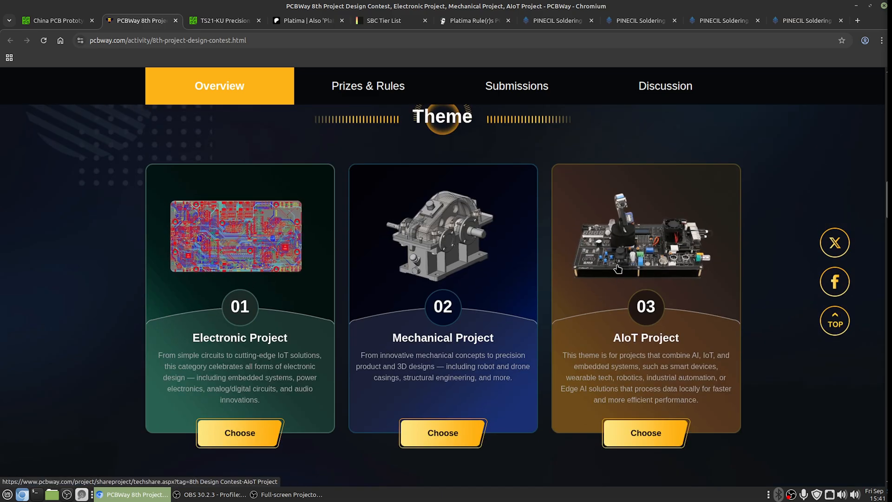
click(367, 86)
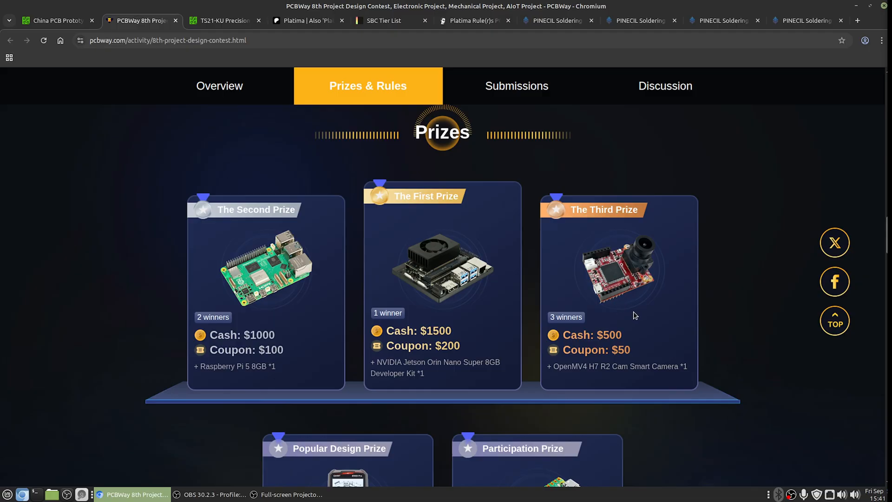
drag(390, 362, 462, 362)
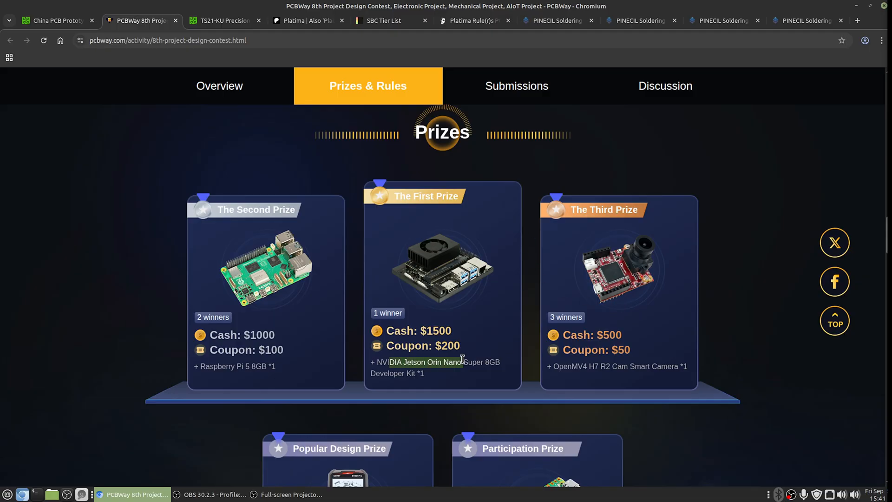
Scroll back through the contest overview, then return to the PCBWay homepage tab.
click(219, 86)
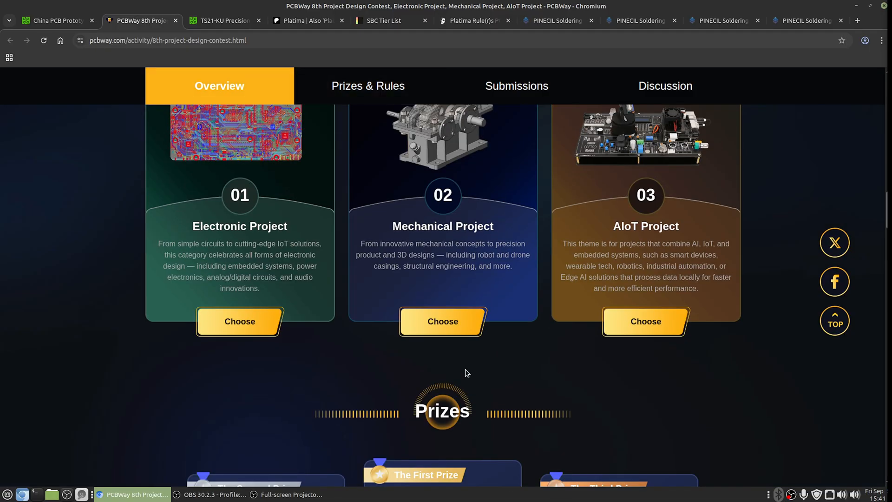
scroll(down, 3)
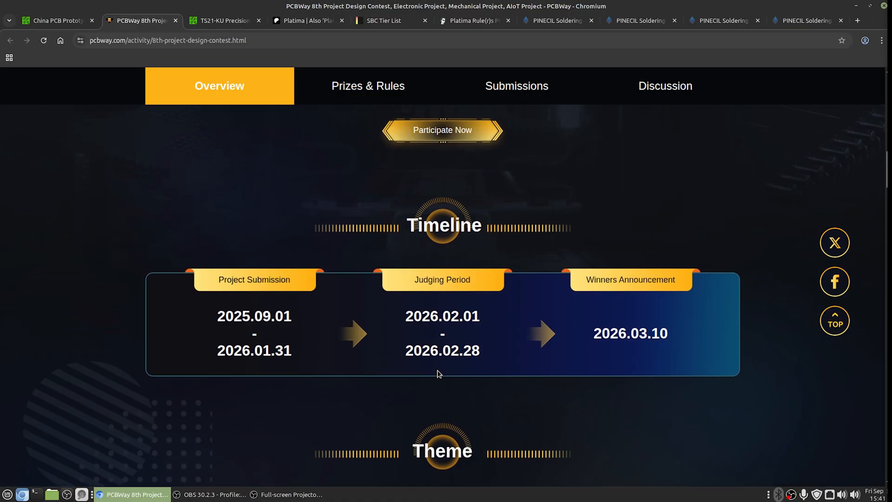
click(56, 20)
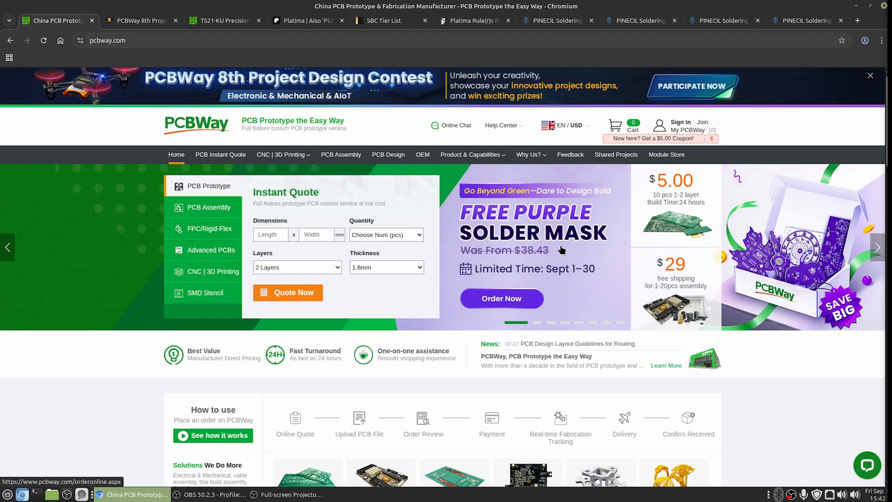
mouse_move(569, 247)
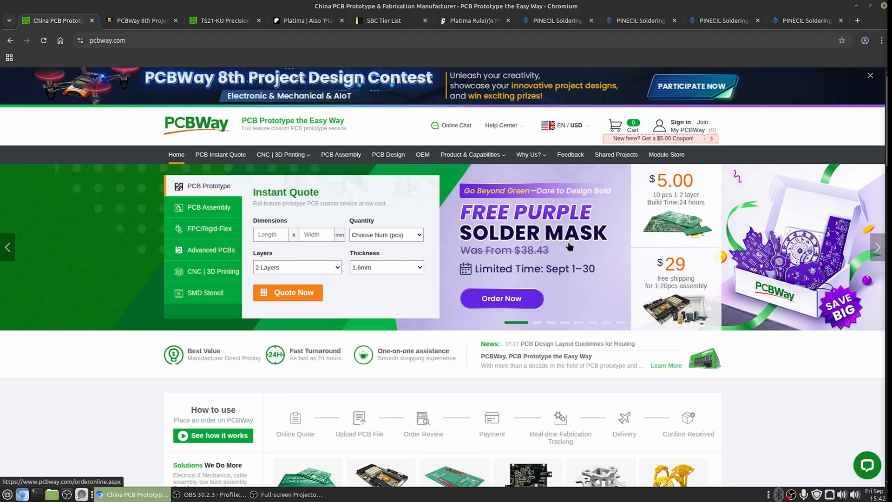
Fill the instant PCB quote form with 100 x 100 mm dimensions and quantity 10.
click(271, 234)
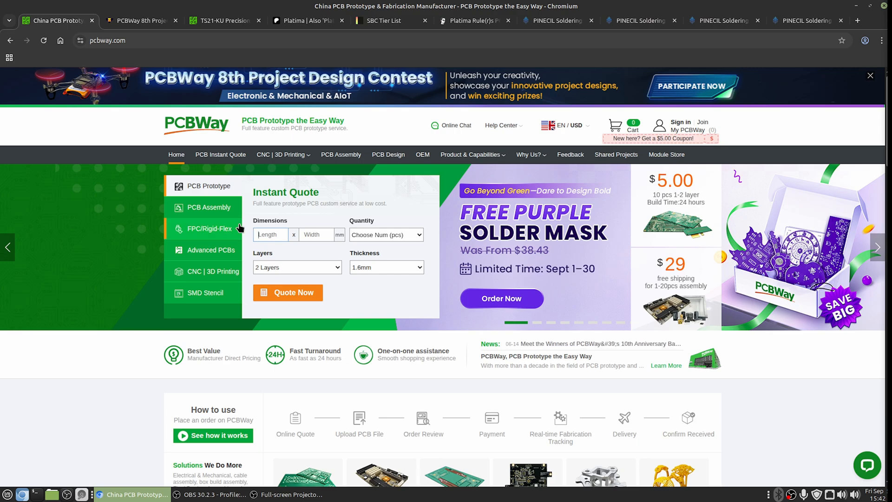
text(100)
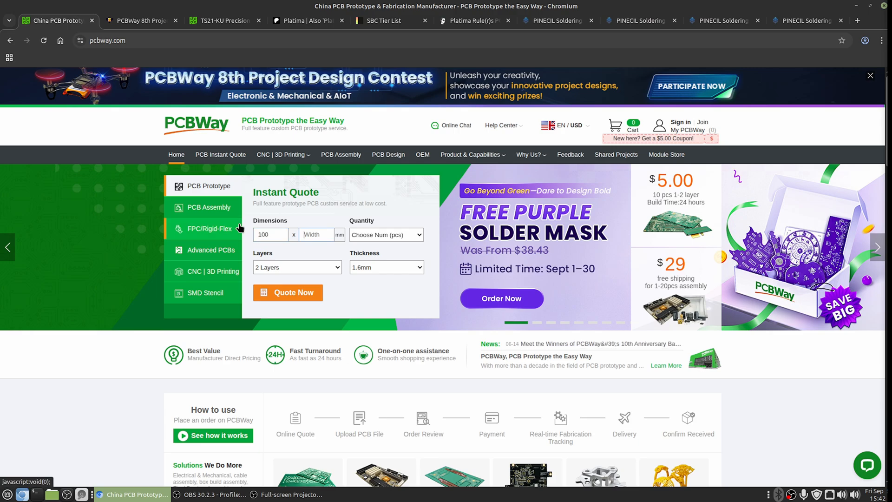
text(11)
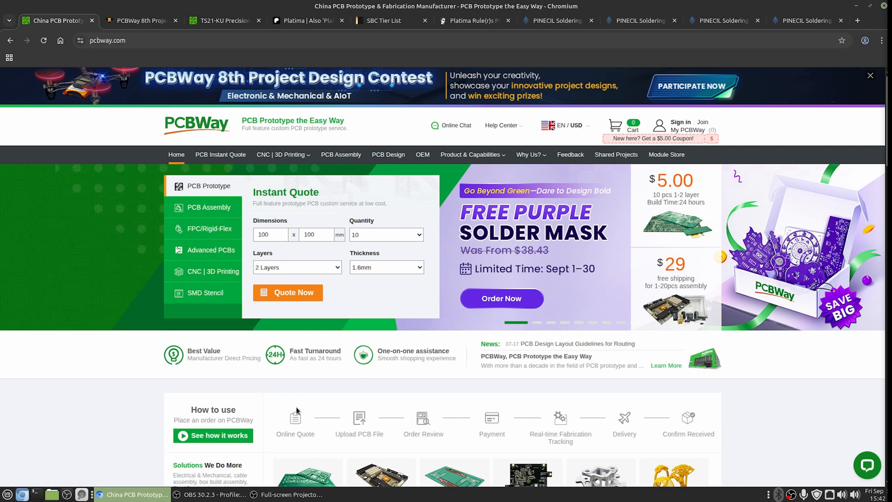
mouse_move(311, 386)
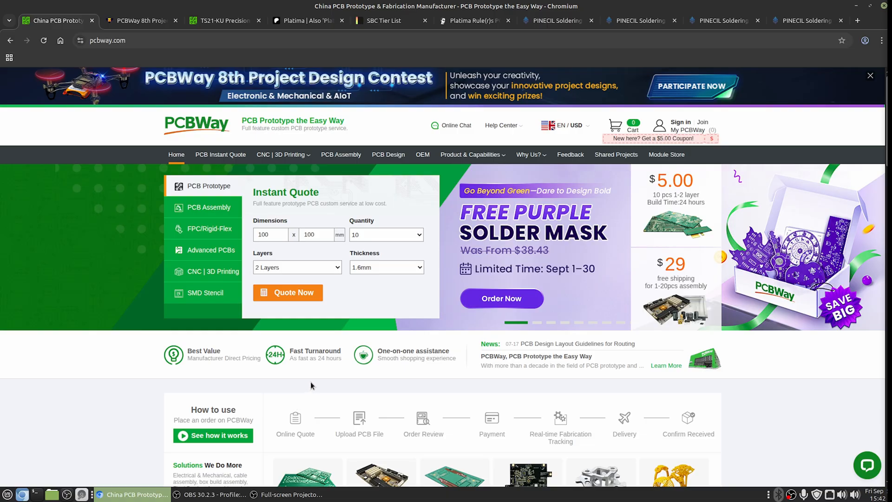
mouse_move(328, 393)
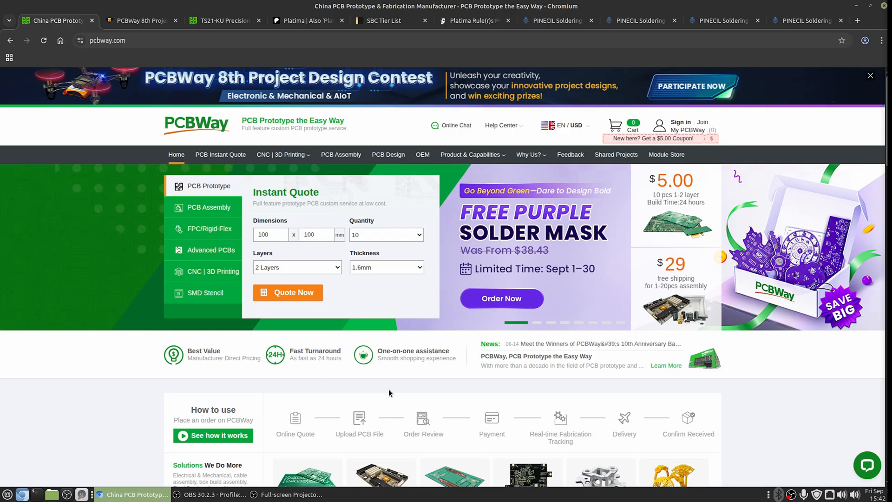
Pick Matte Black for the Platima Rule(r)s ruler, then return to the TS21-KU page.
click(472, 21)
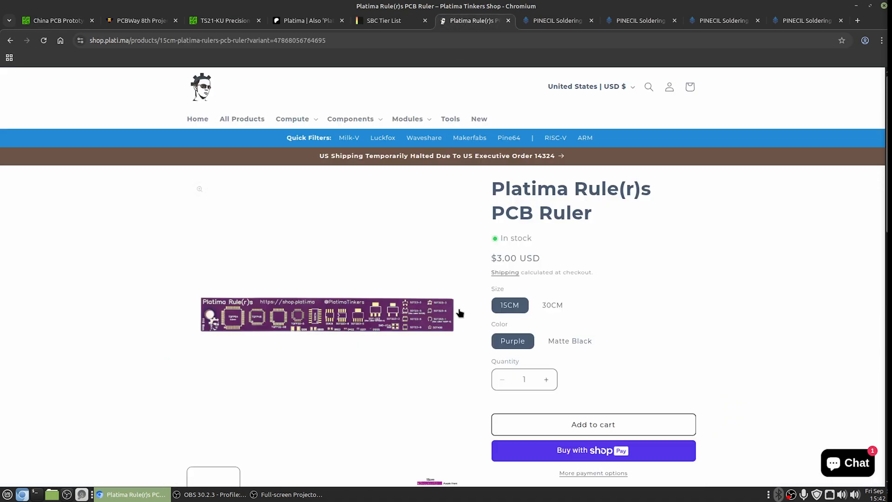
click(568, 340)
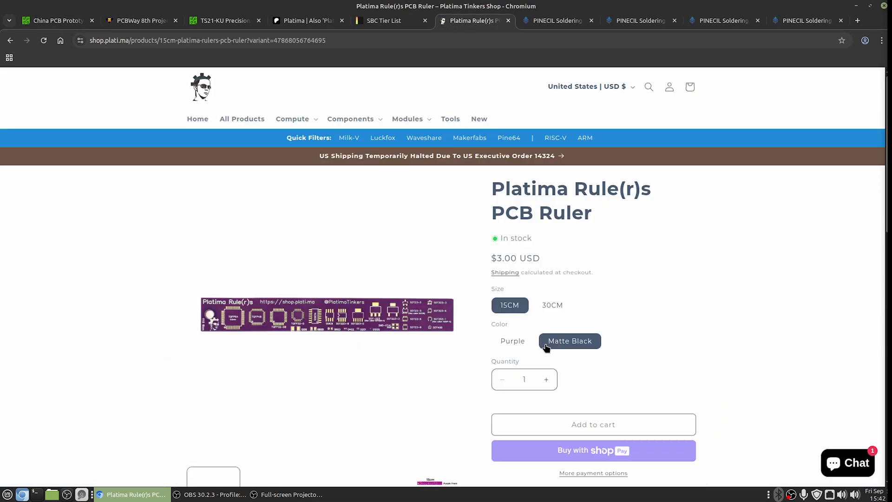
click(569, 340)
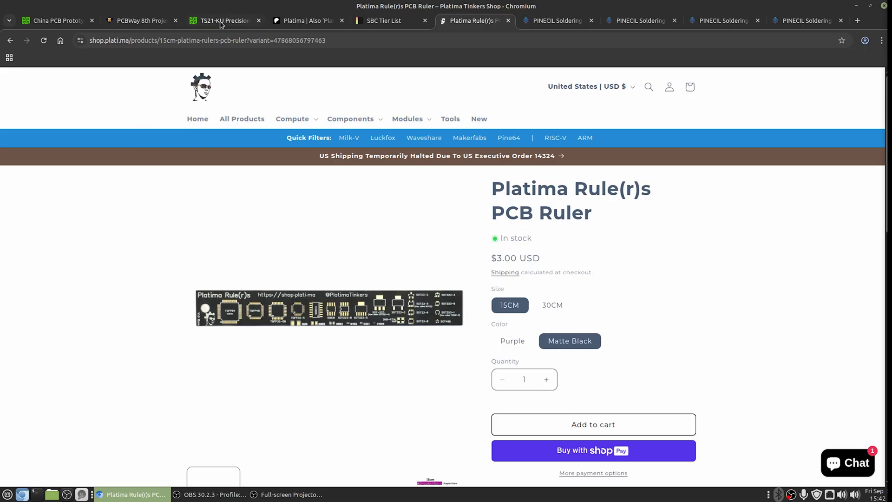
click(222, 21)
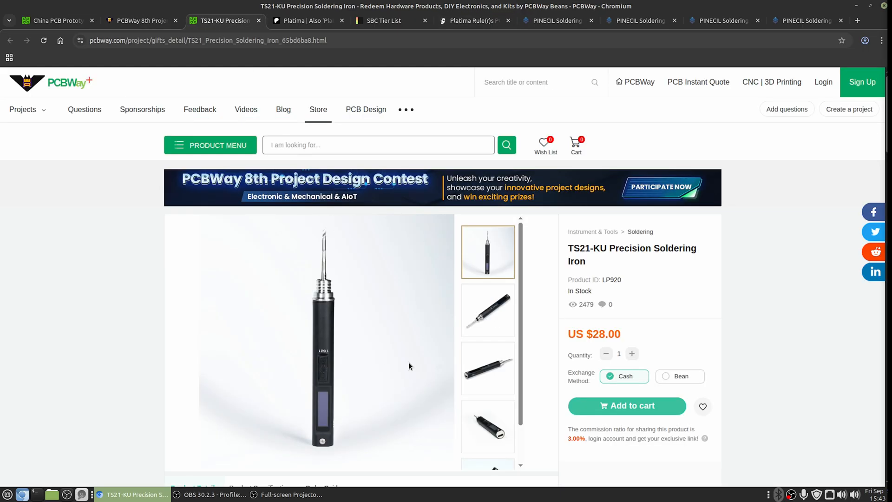
mouse_move(402, 356)
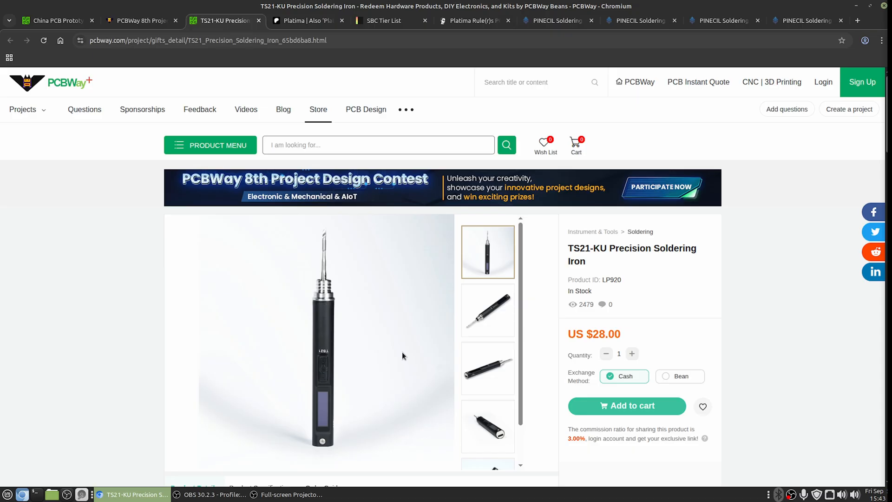
mouse_move(318, 111)
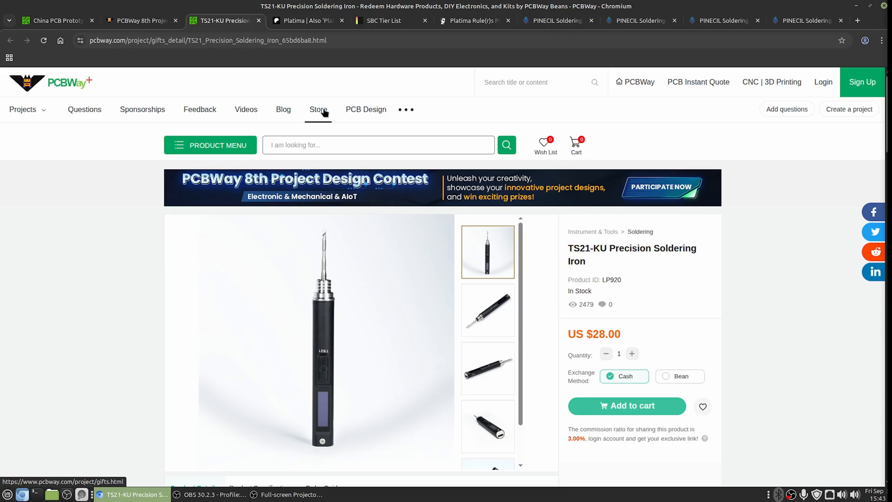
click(54, 20)
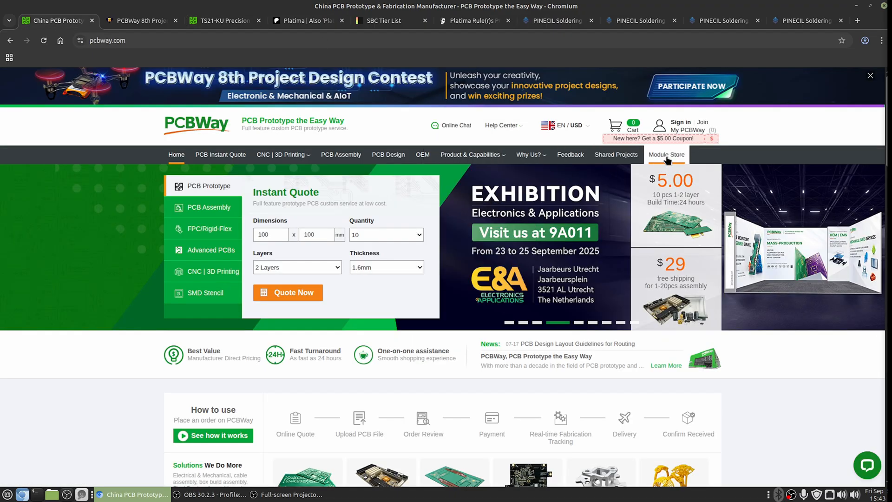
click(222, 20)
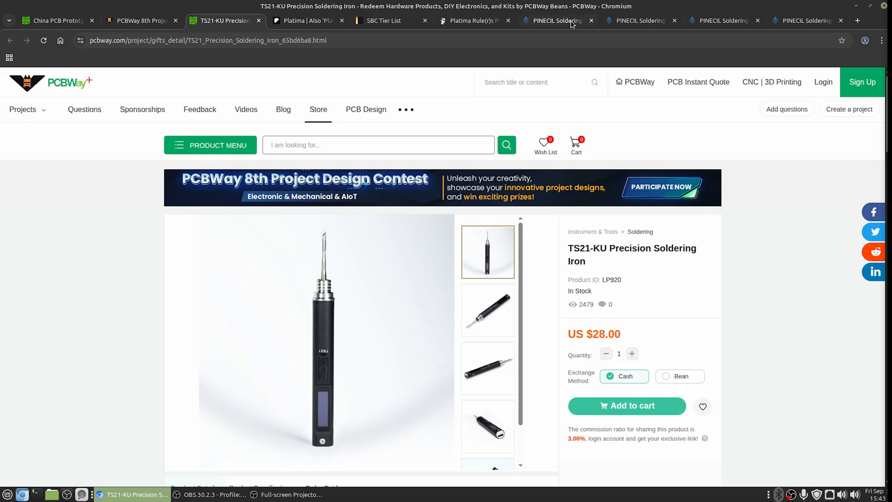
mouse_move(555, 21)
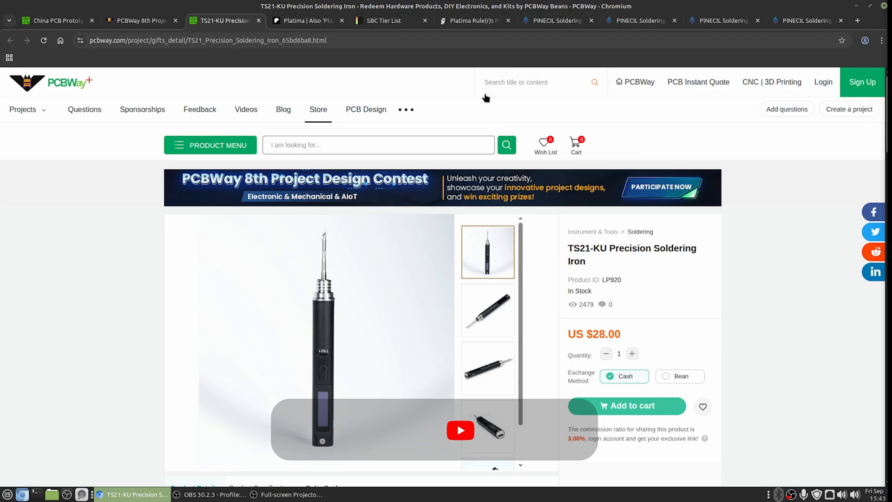
click(554, 20)
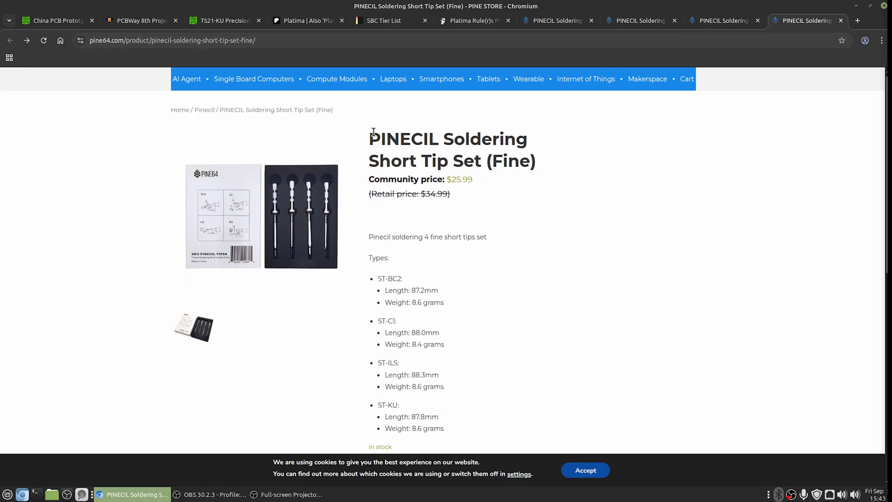
Select the Pinecil Short Tip Set (Fine) product title text.
triple_click(447, 150)
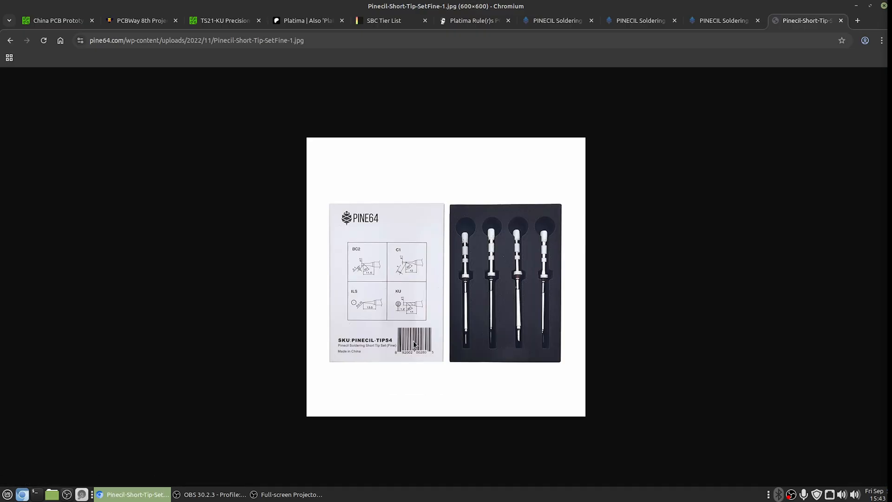
mouse_move(356, 254)
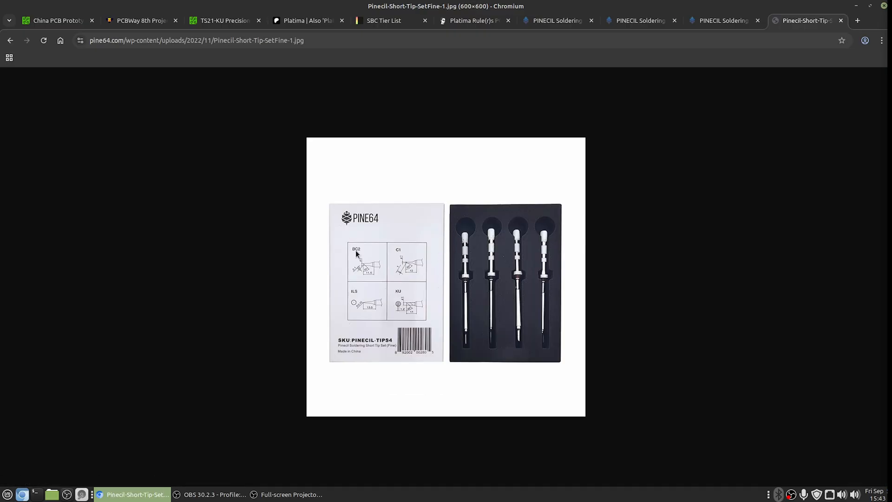
mouse_move(357, 251)
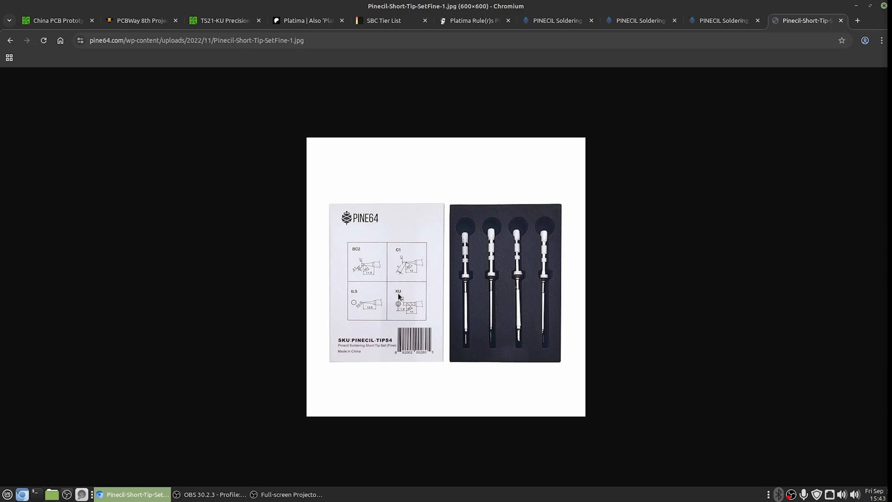
mouse_move(408, 307)
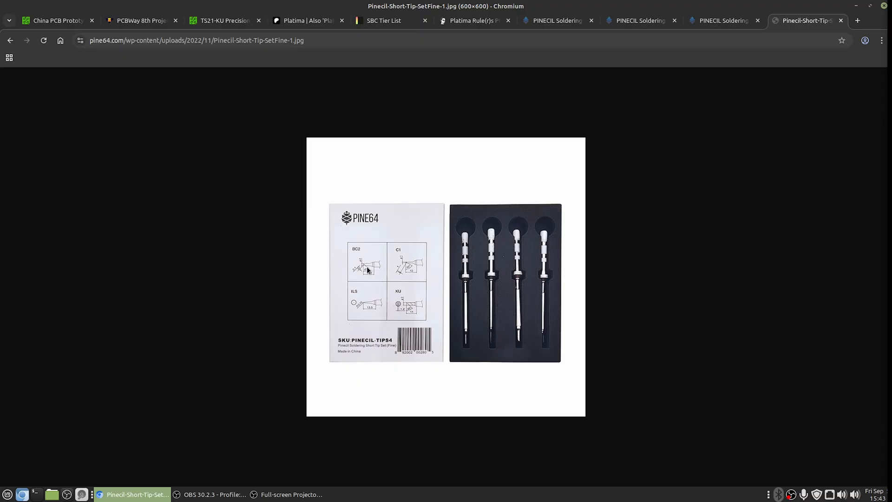
mouse_move(402, 301)
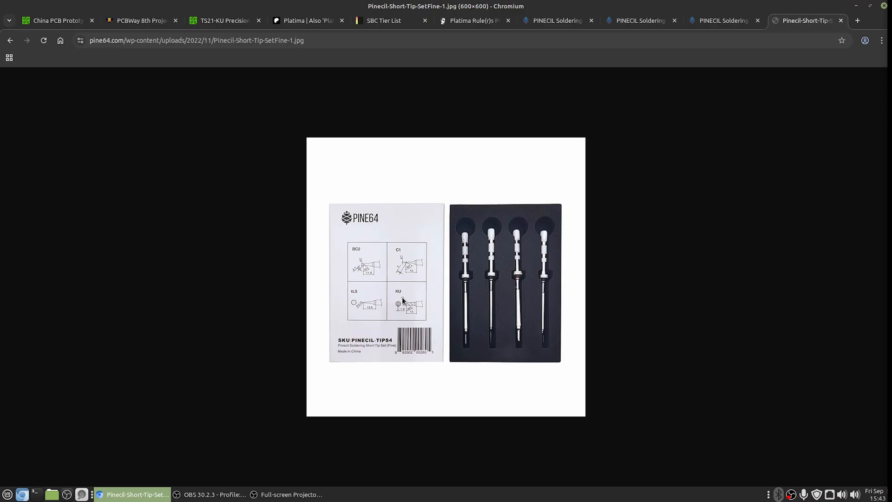
click(223, 21)
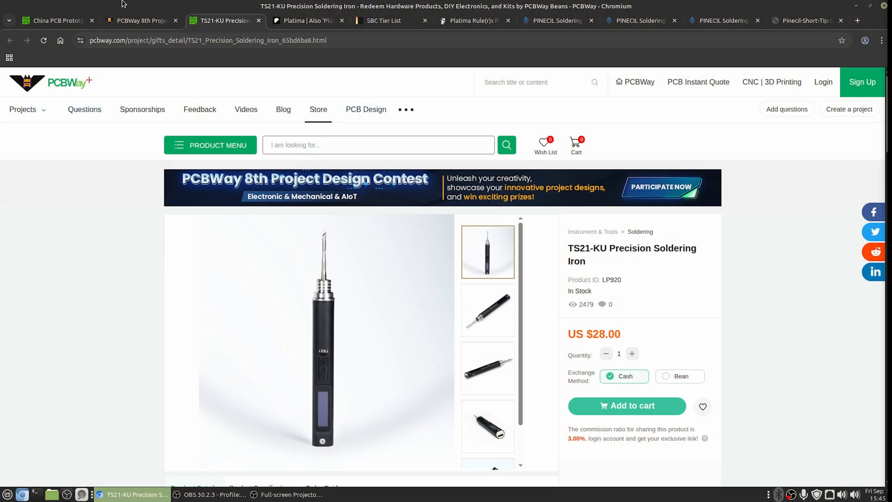
mouse_move(323, 251)
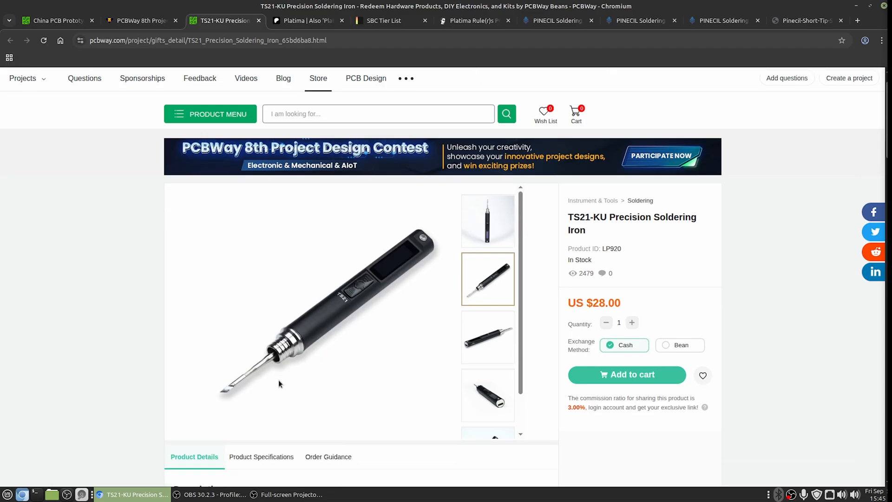
Scroll down to the TS21-KU package contents: controller, 21-KU tip and manual.
scroll(down, 3)
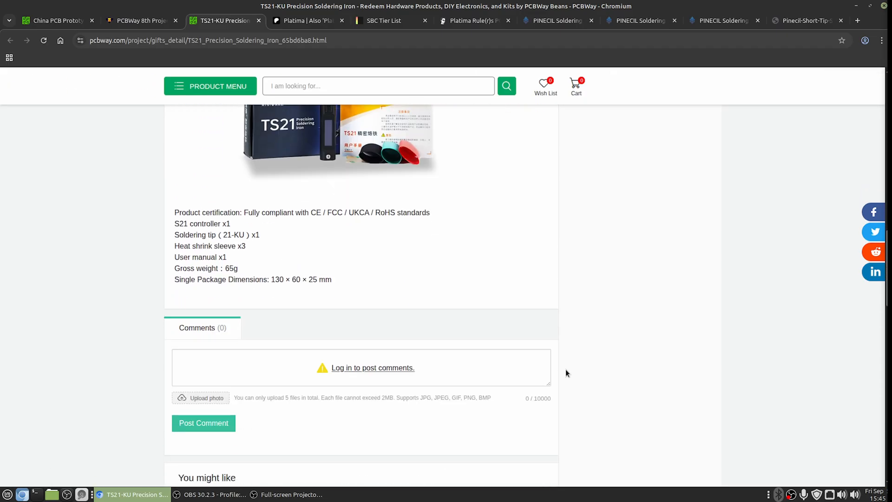
click(209, 493)
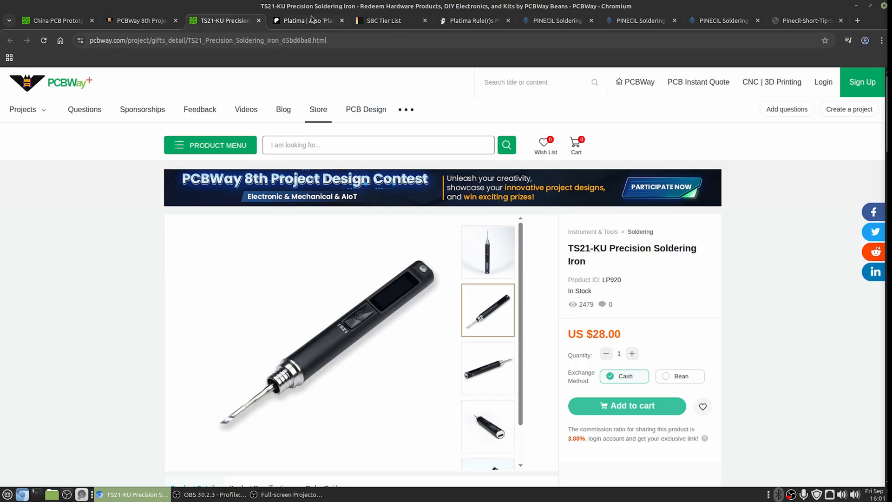
Switch to the 'Platima | Also Platima Tinkers' Patreon tab.
click(306, 20)
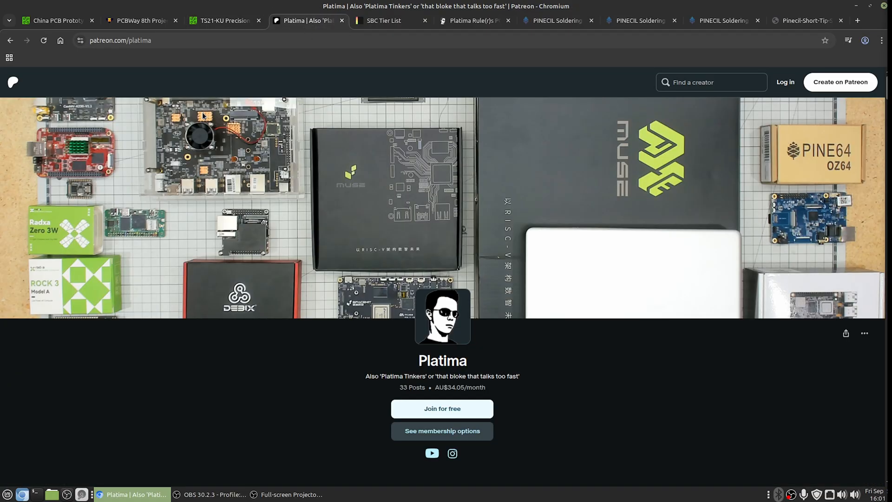
Scroll Platima's creator page and open 'See membership options'.
scroll(down, 3)
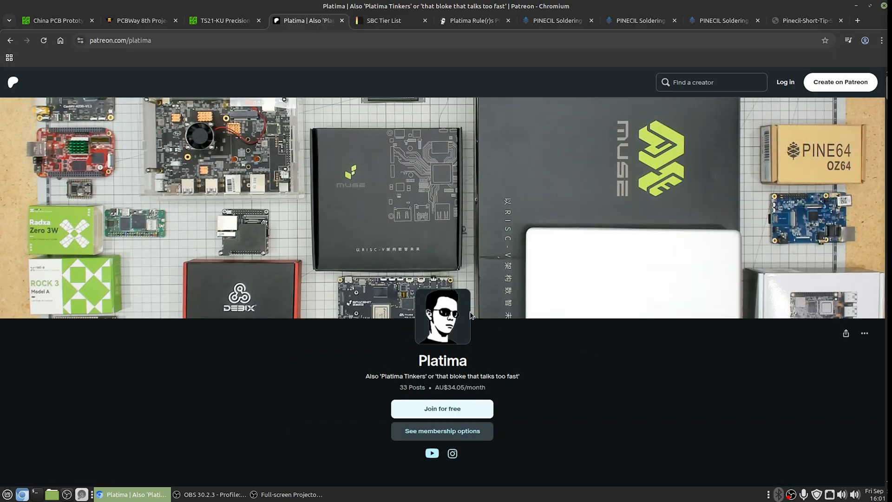
scroll(down, 3)
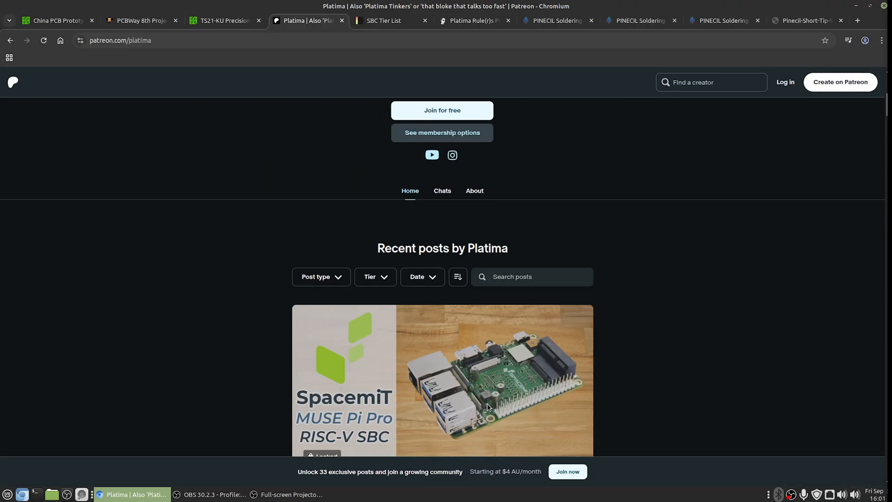
scroll(down, 3)
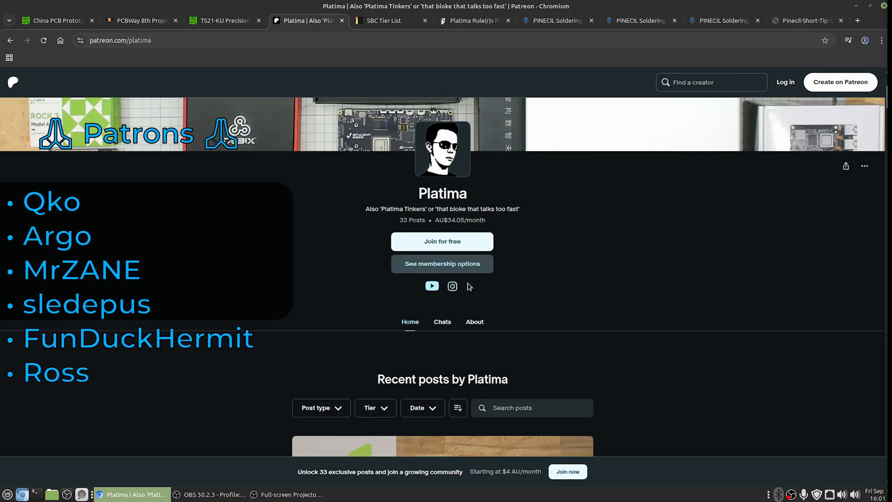
click(442, 263)
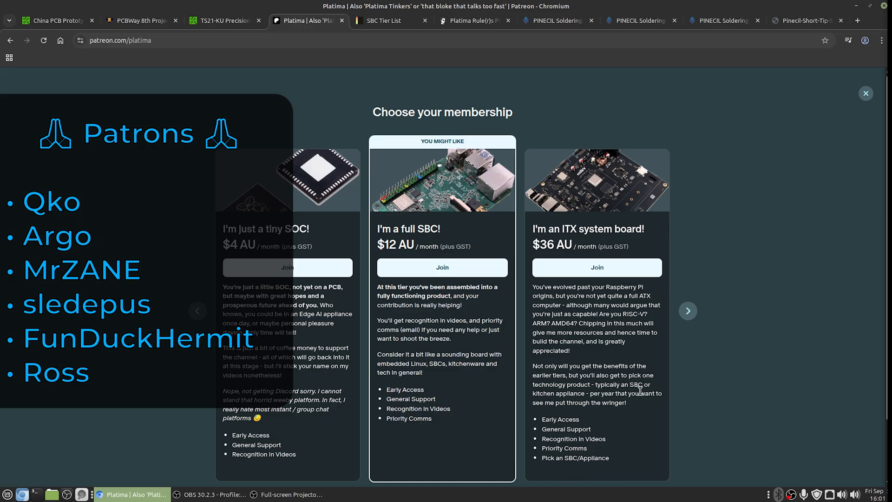
mouse_move(508, 312)
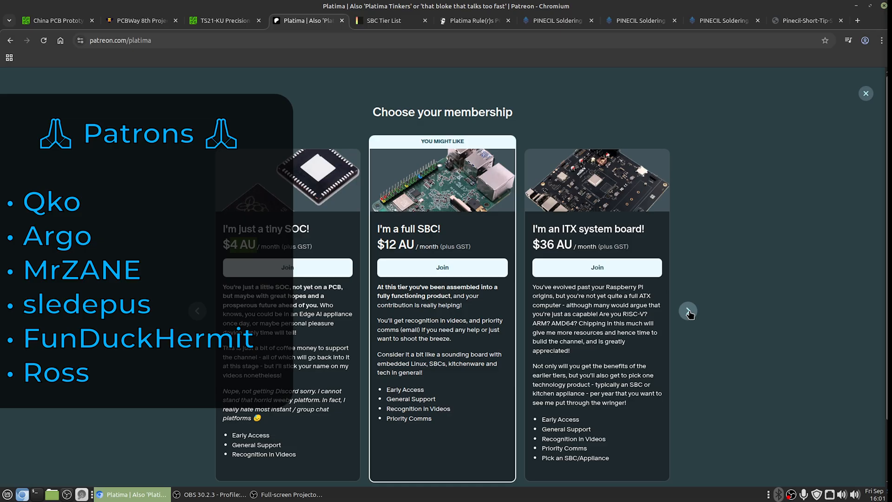
Browse to the $108 AU Datacenter tier, back to the start, then show PCBWay's homepage.
click(688, 310)
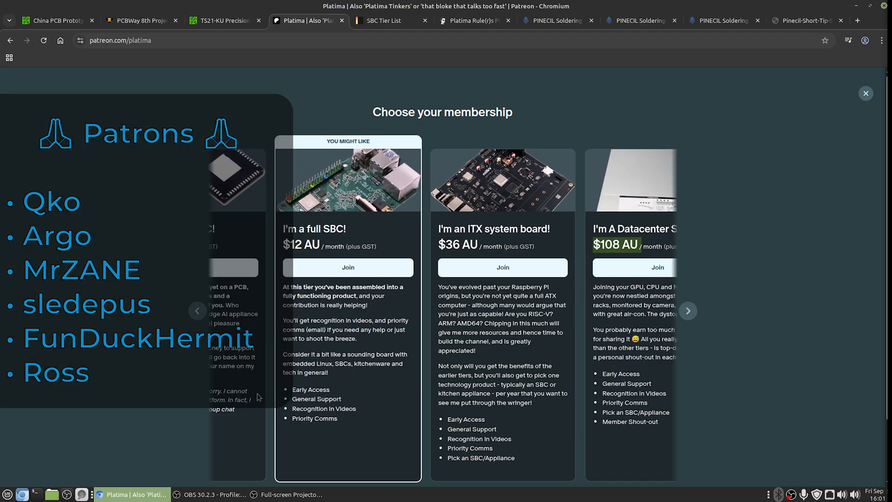
click(197, 311)
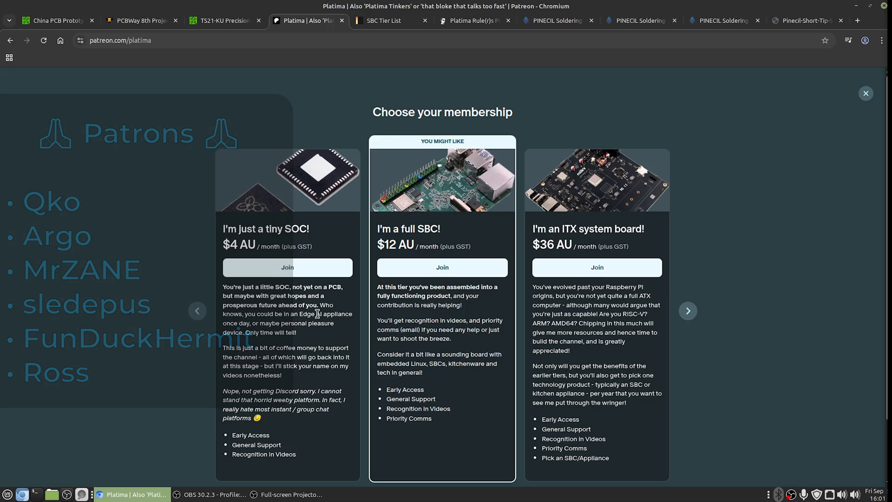
click(54, 20)
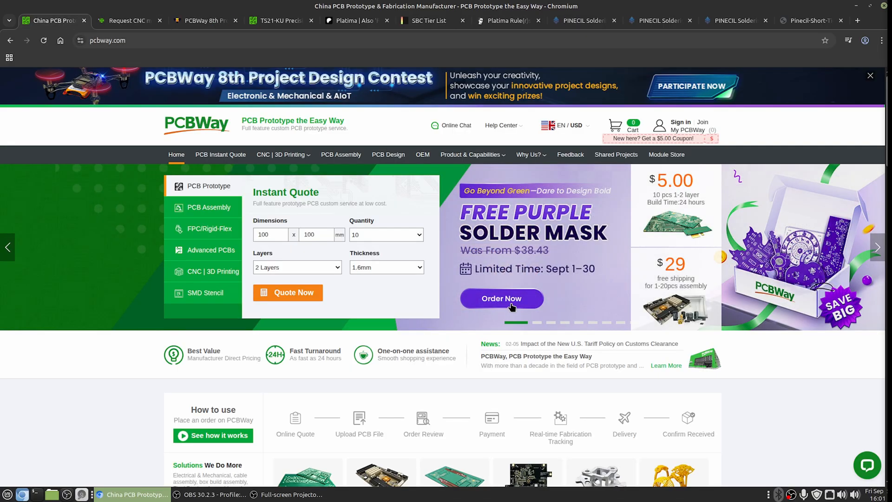
mouse_move(501, 298)
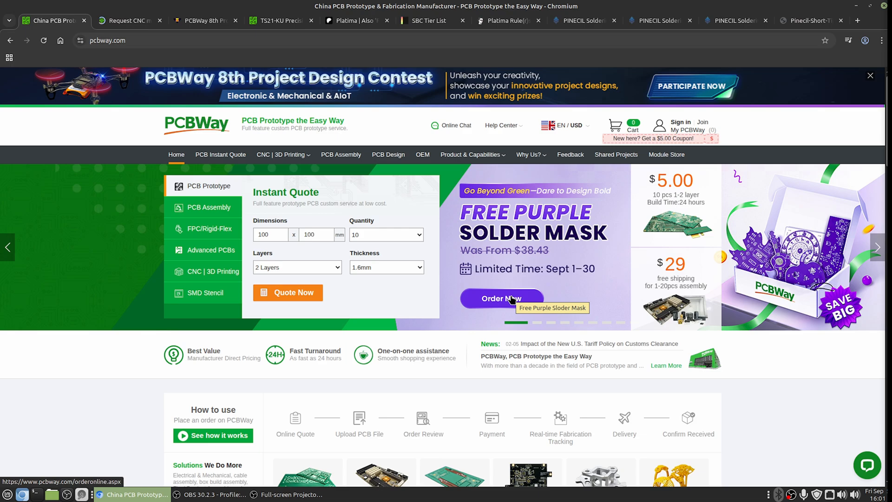